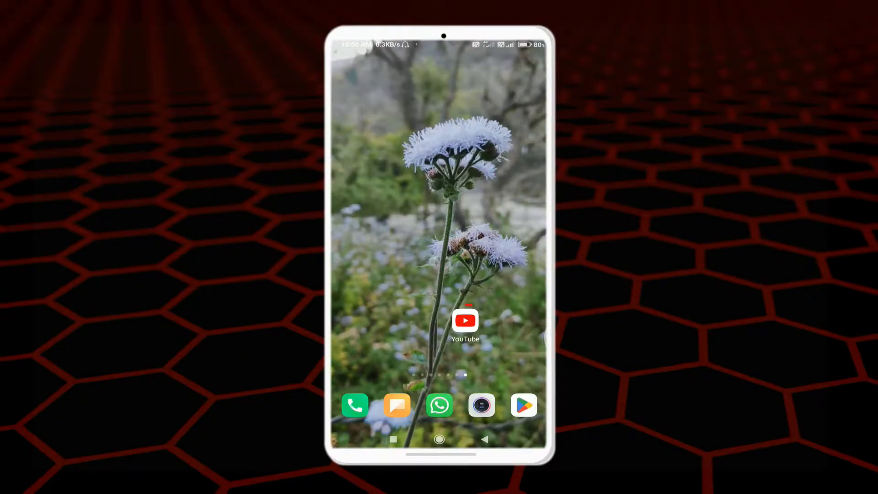
Launch the YouTube app from the Android home screen
{"action": "left_click", "coordinate": [465, 320]}
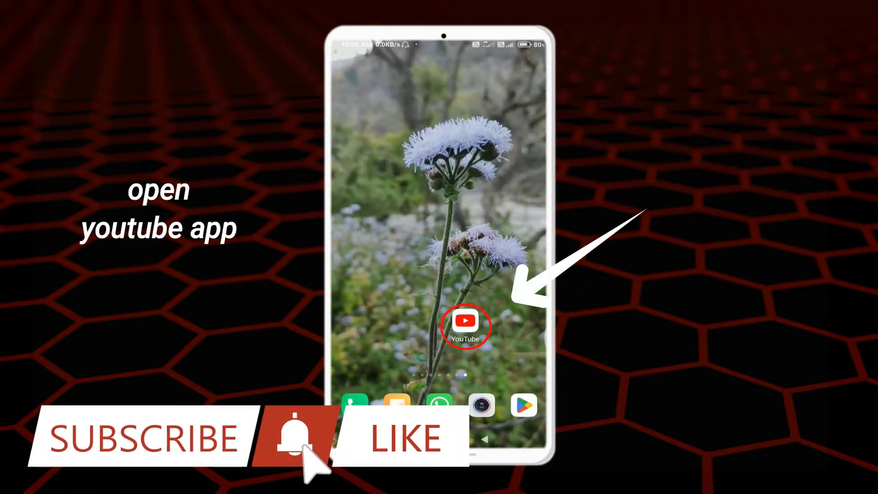
{"action": "left_click", "coordinate": [465, 321]}
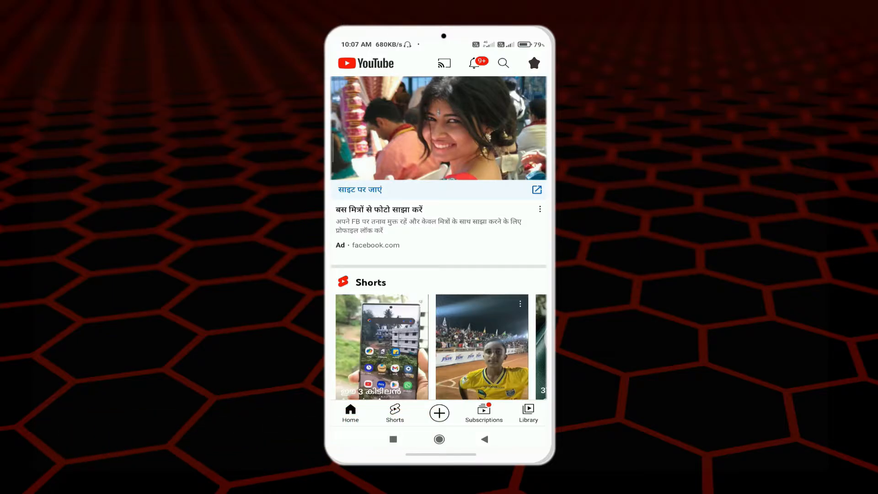
Open the account menu from the profile photo at the top right
{"action": "scroll", "scroll_direction": "down", "scroll_amount": 3}
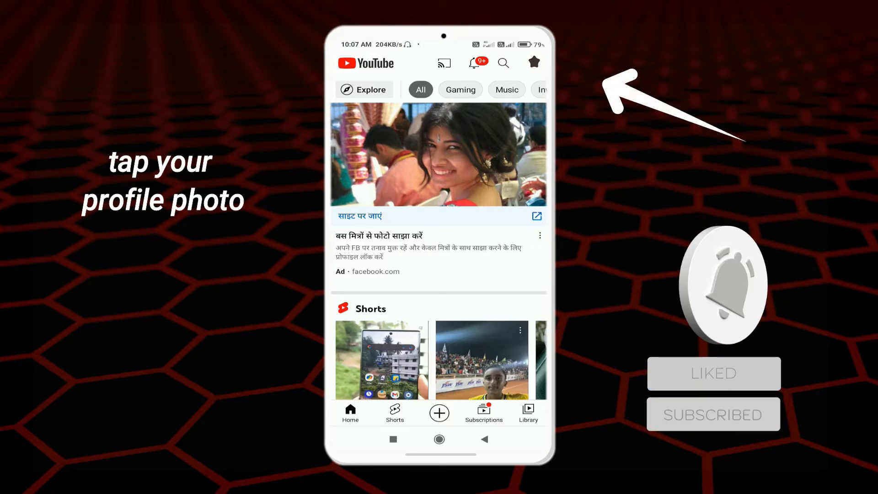
{"action": "left_click", "coordinate": [534, 63]}
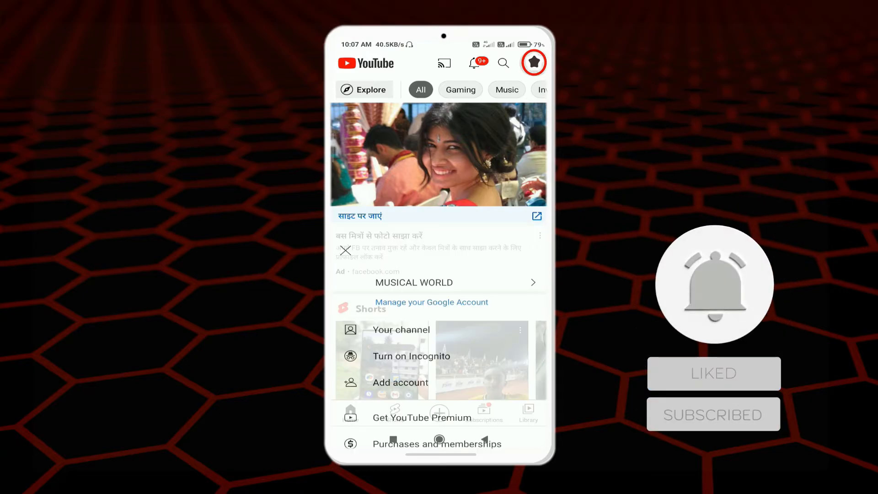
Scroll the account menu and go to YouTube Settings
{"action": "left_click", "coordinate": [536, 62]}
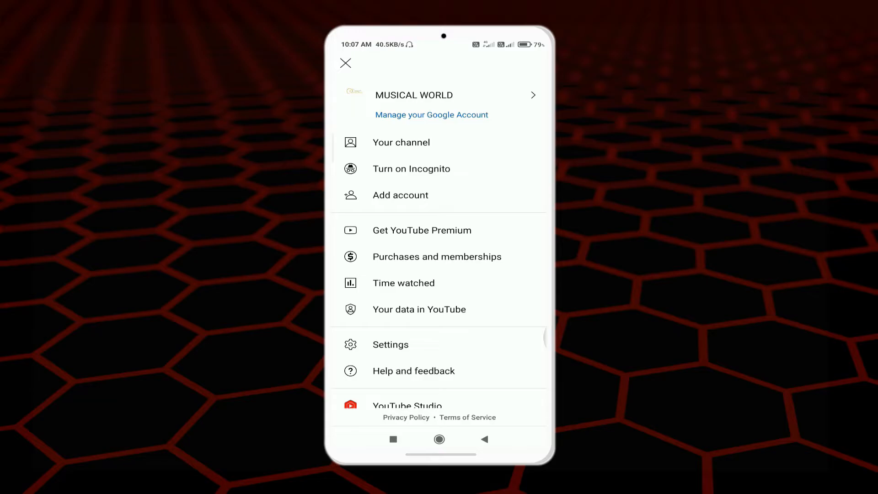
{"action": "scroll", "scroll_direction": "down", "scroll_amount": 3}
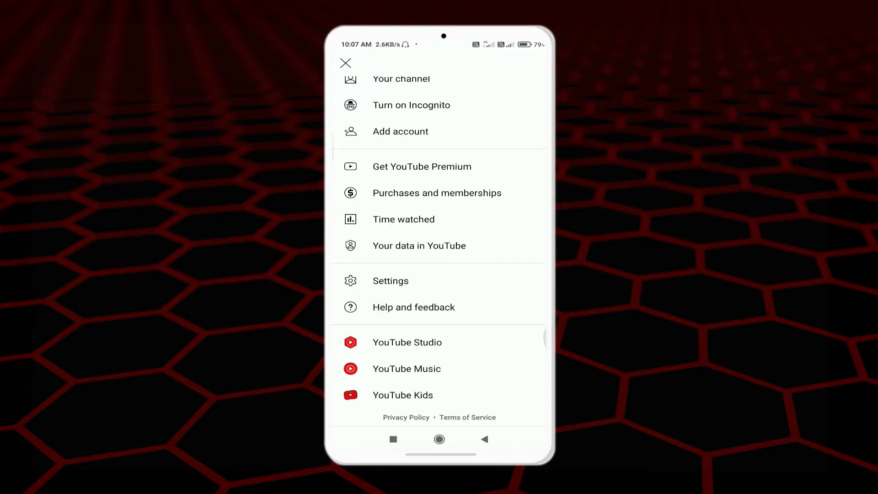
{"action": "left_click", "coordinate": [390, 280]}
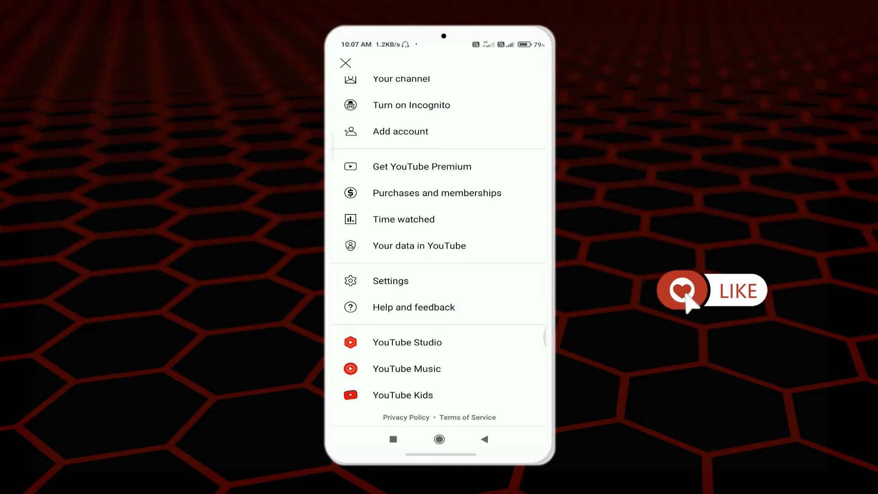
{"action": "left_click", "coordinate": [391, 281]}
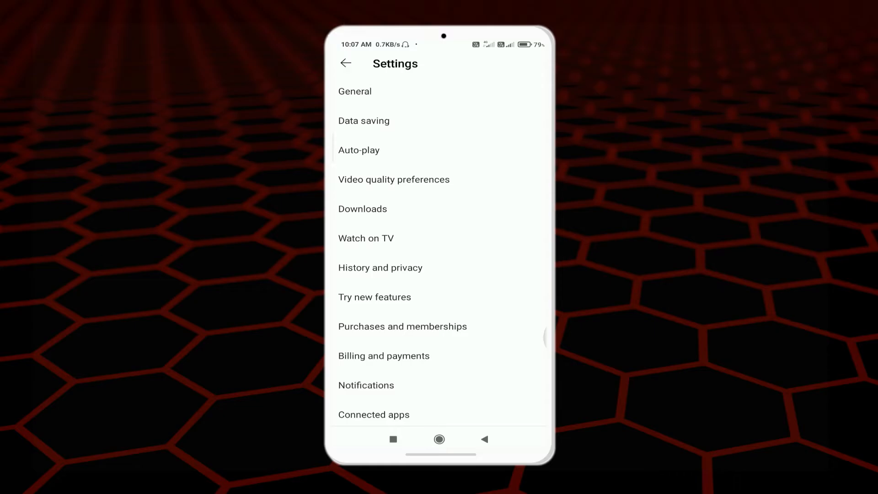
Enter General settings and toggle Restricted Mode off
{"action": "left_click", "coordinate": [355, 91]}
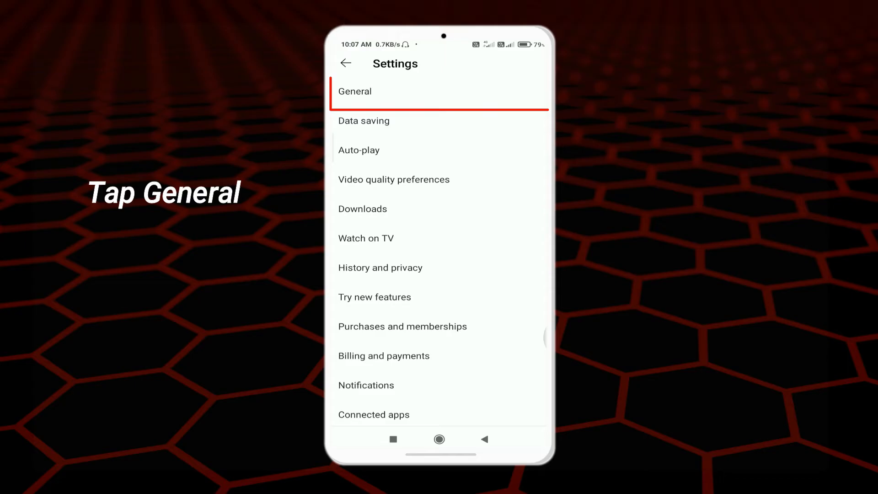
{"action": "left_click", "coordinate": [355, 92]}
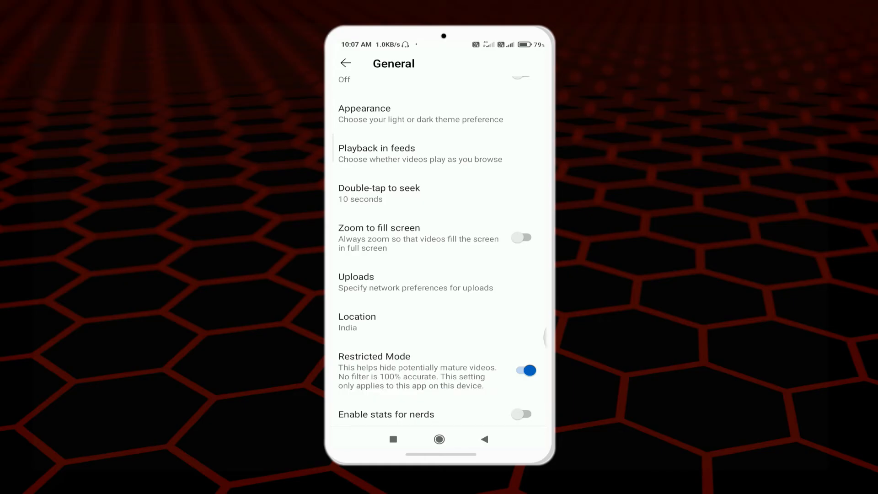
{"action": "left_click", "coordinate": [522, 371]}
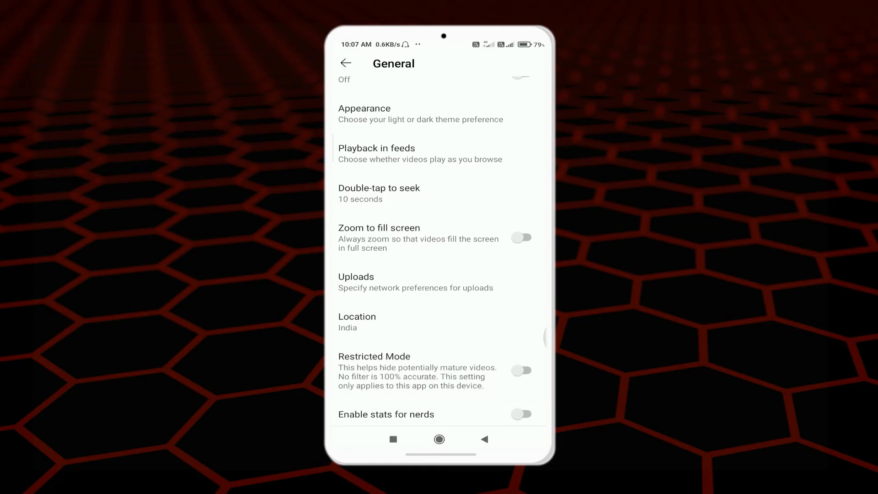